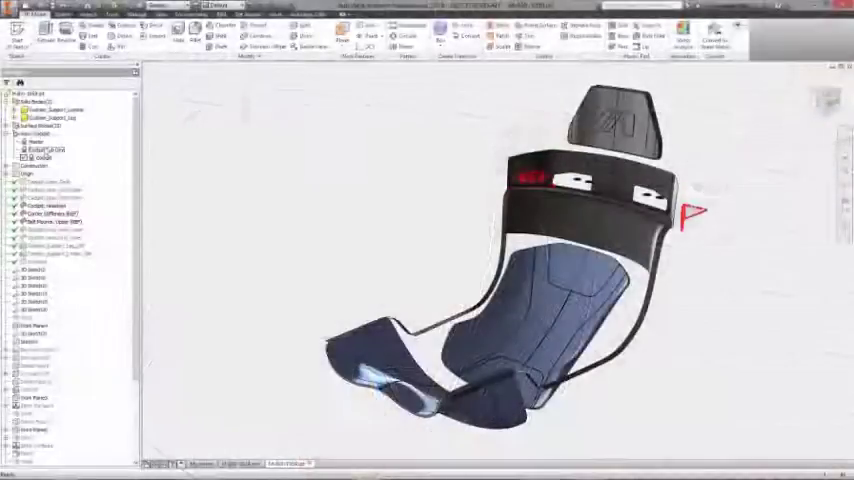
- Enter the freeform environment for the cockpit tub's rear-wall Form feature
{"action": "left_click", "coordinate": [471, 36]}
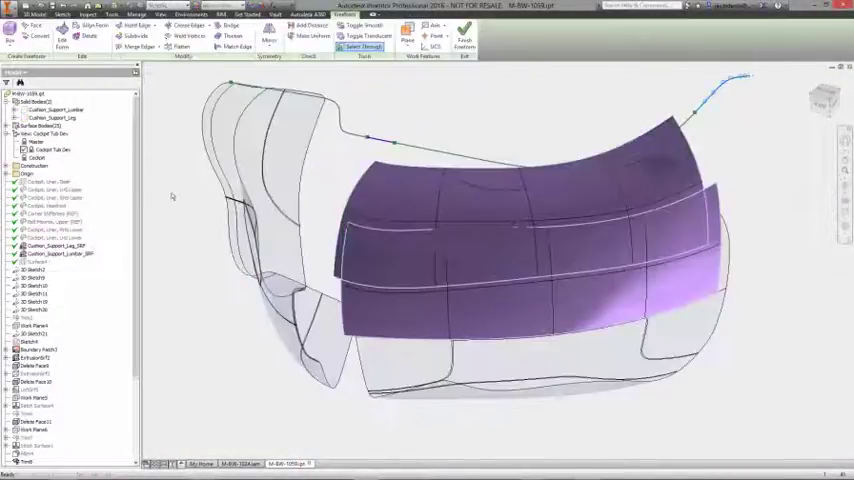
- Merge the edges of the two upper-back bands, then subdivide the top row of faces
{"action": "left_click", "coordinate": [137, 47]}
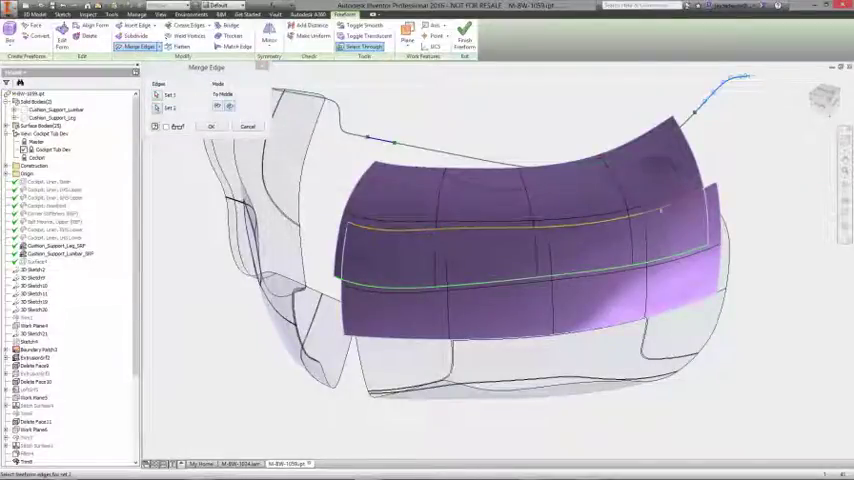
{"action": "left_click", "coordinate": [210, 126]}
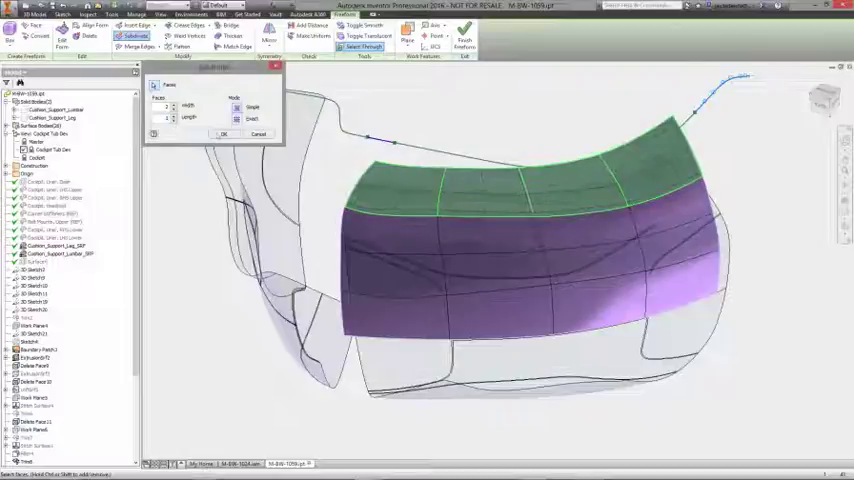
{"action": "left_click", "coordinate": [225, 134]}
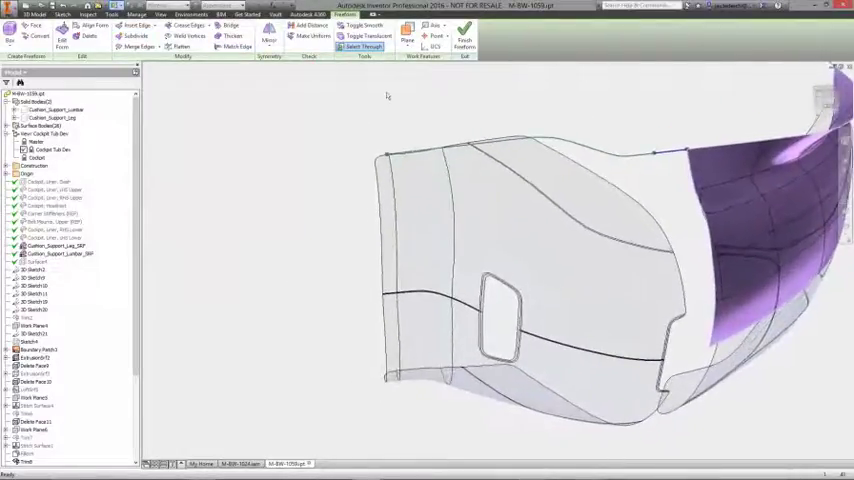
- Convert the tub's side wall faces into a gridded freeform patch
{"action": "left_click", "coordinate": [37, 35]}
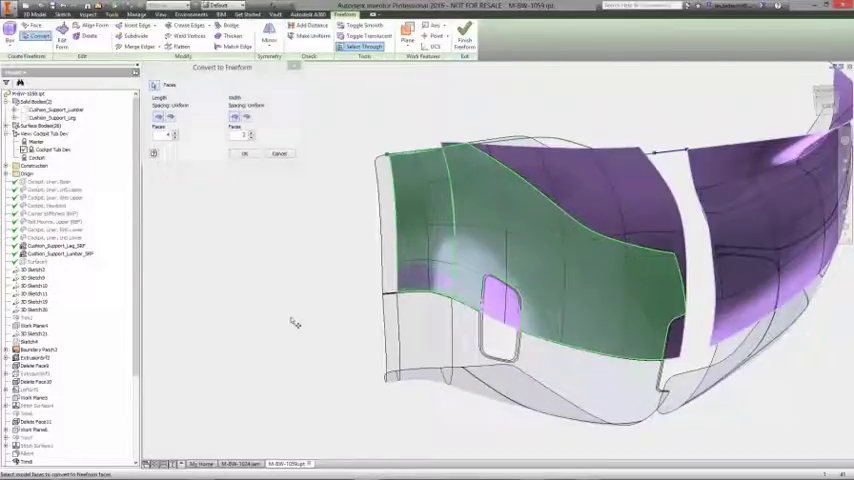
{"action": "left_click", "coordinate": [245, 153]}
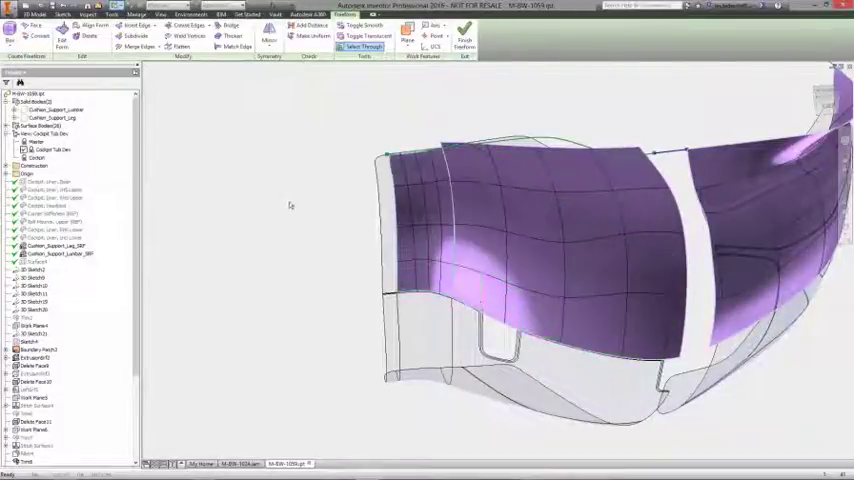
{"action": "left_click", "coordinate": [137, 47]}
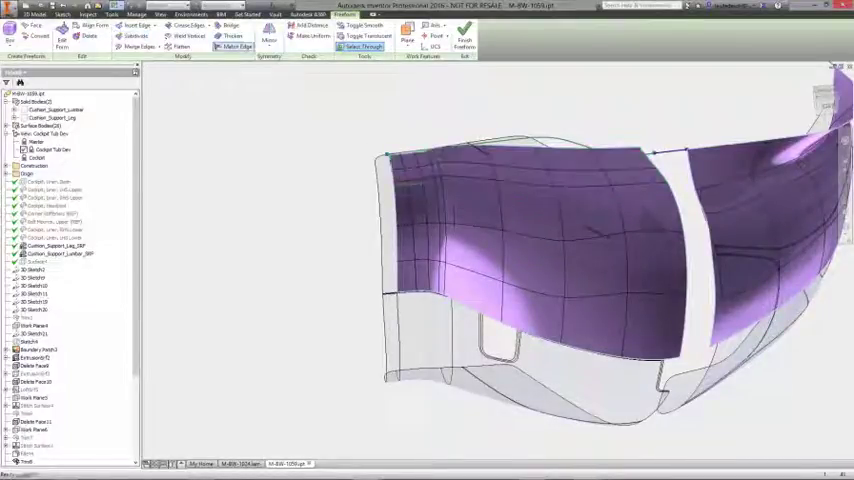
- Bridge the facing edges of the side and rear freeform patches
{"action": "left_click", "coordinate": [236, 46]}
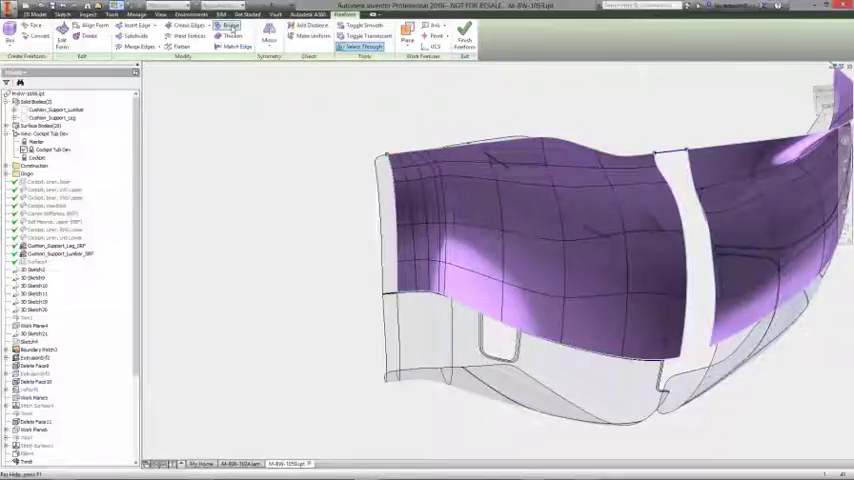
{"action": "left_click", "coordinate": [230, 25]}
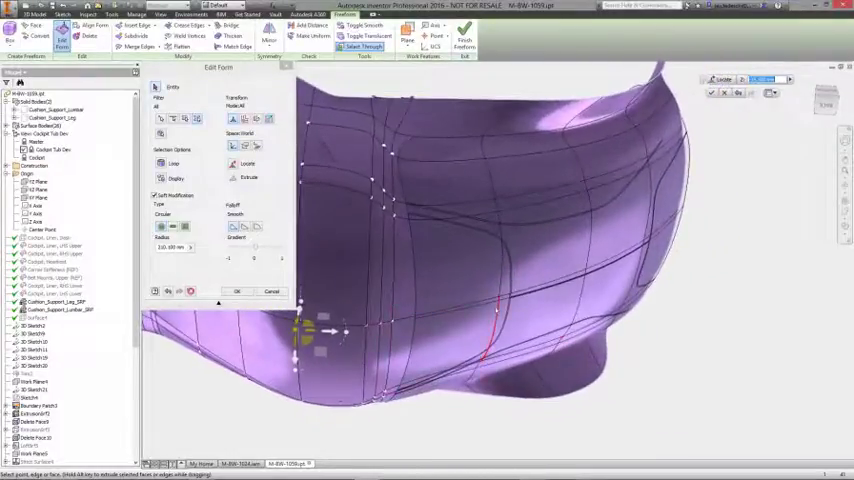
- Drag the corner column of points to reshape the wrapping surface
{"action": "left_click_drag", "start_coordinate": [320, 330], "coordinate": [505, 295]}
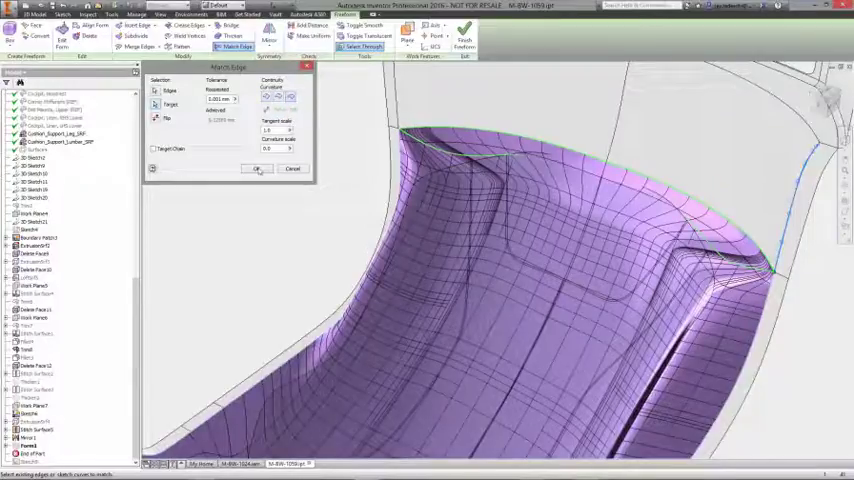
- Match the freeform surface's top edge to the tub's rim edge
{"action": "left_click", "coordinate": [258, 168]}
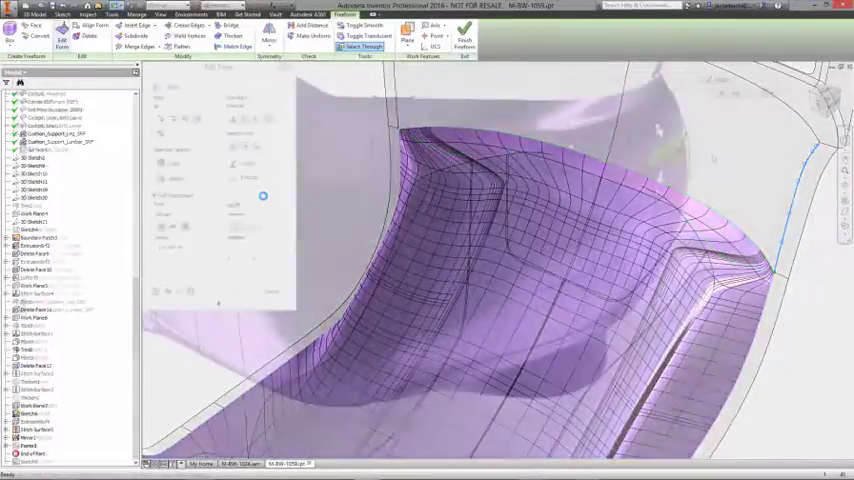